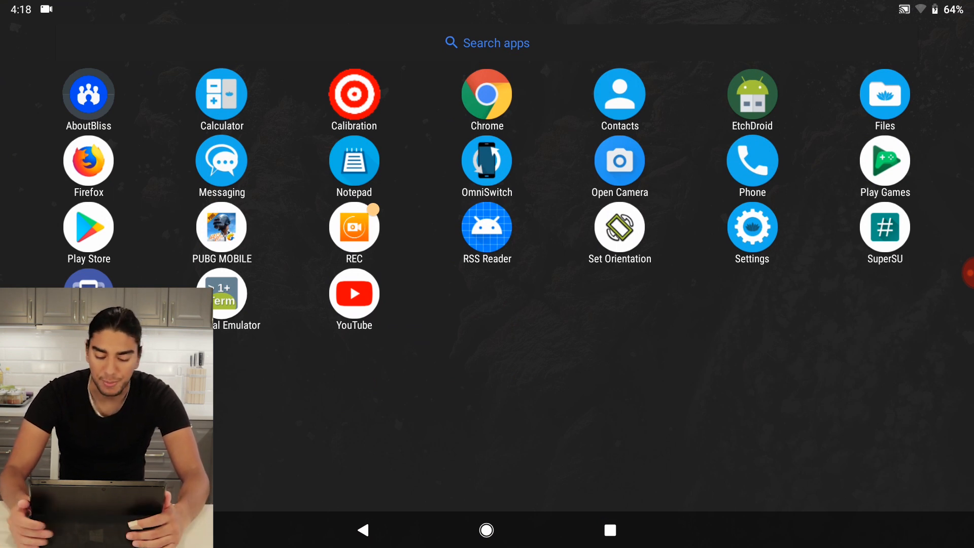
Return home from the app drawer, pull down Quick Settings and enter system Settings
left_click(486, 529)
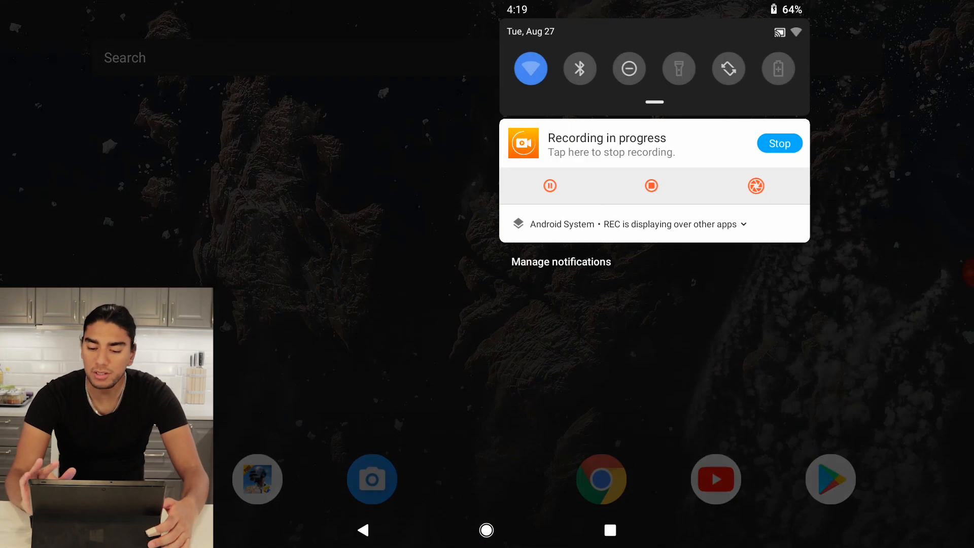
scroll("down", 3)
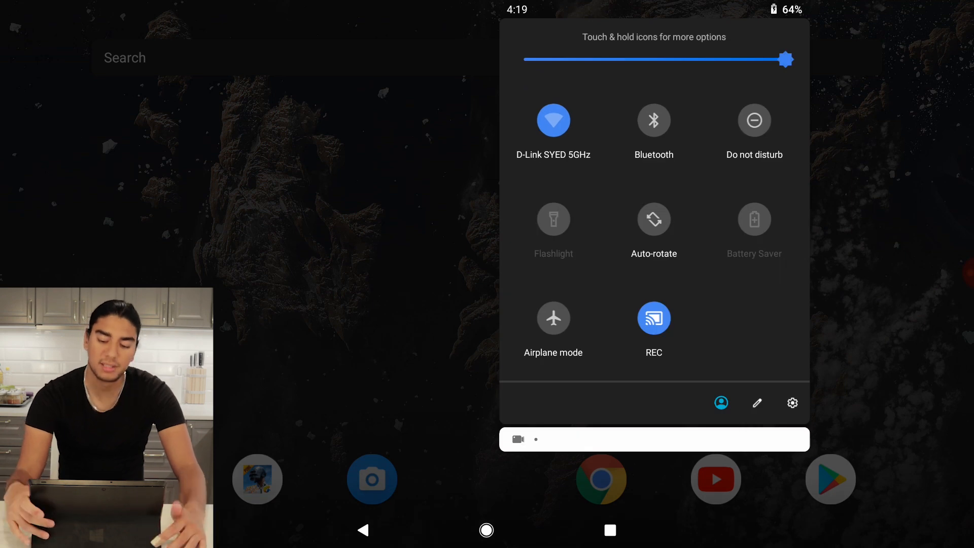
left_click(792, 402)
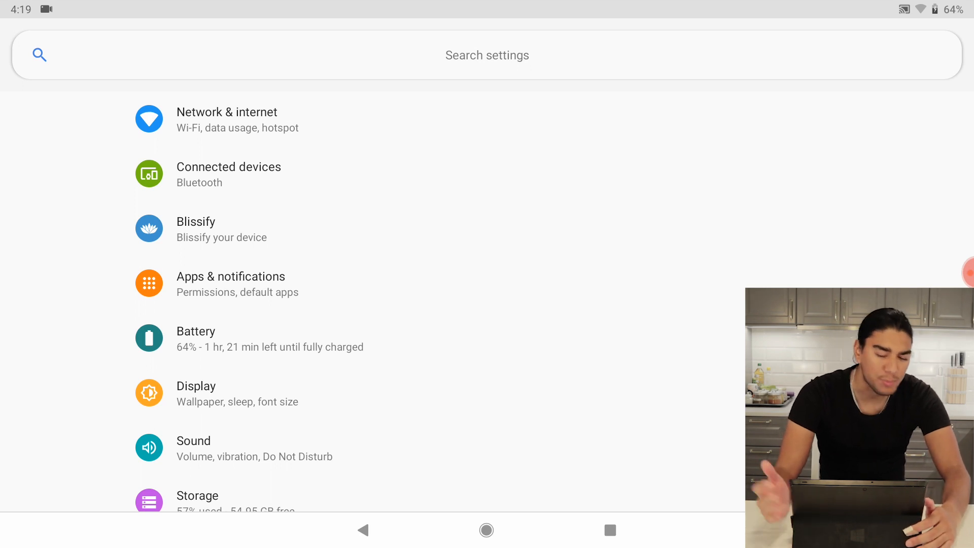
Enter Blissify, view the Statusbar Battery options, then the Buttons section
left_click(196, 228)
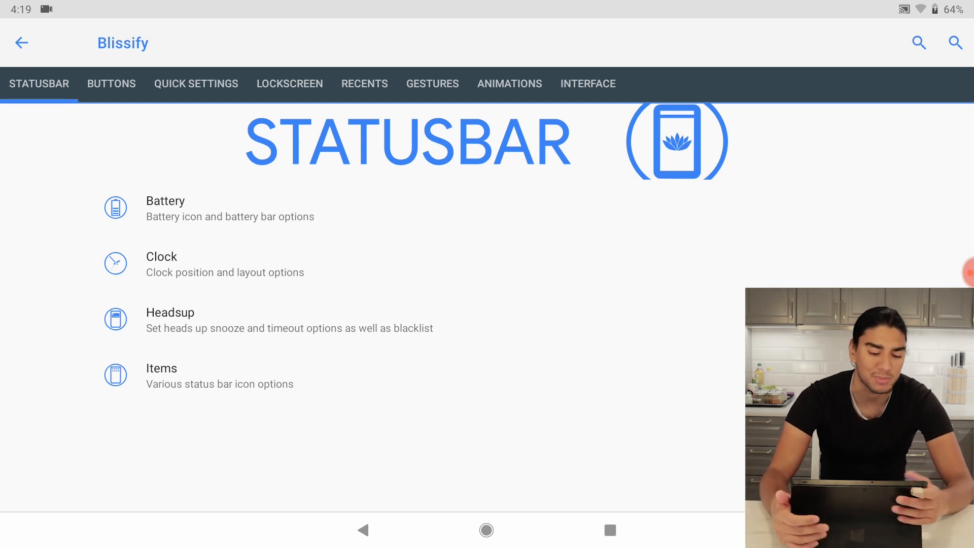
left_click(165, 201)
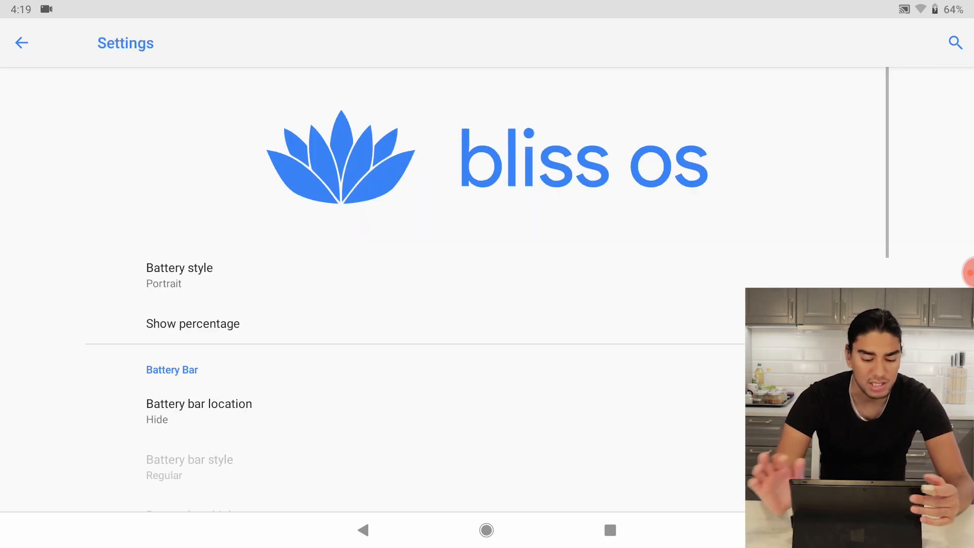
left_click(179, 275)
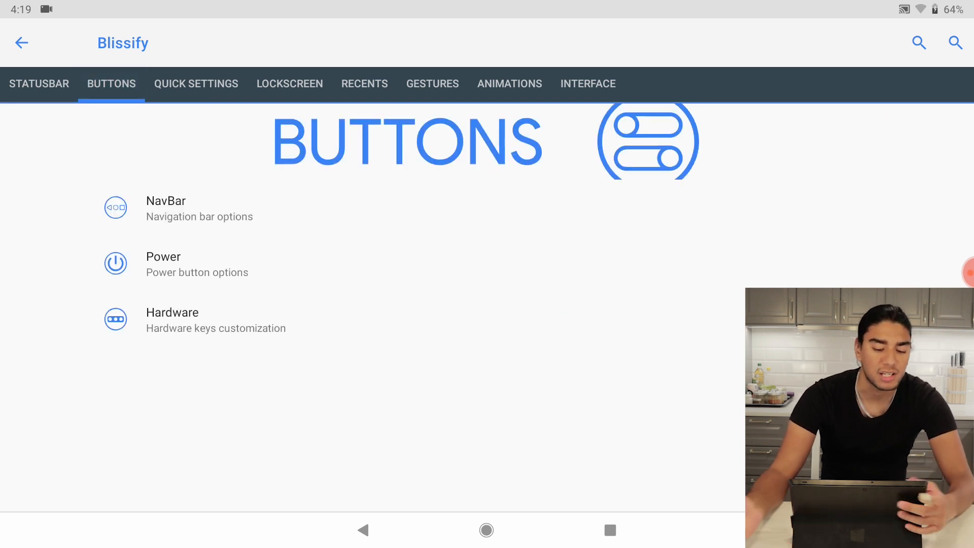
left_click(162, 257)
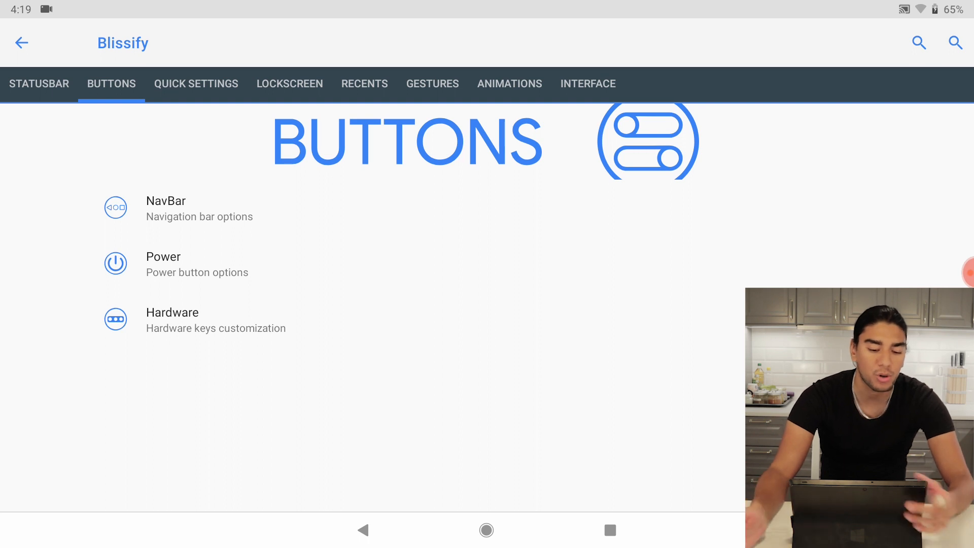
Browse the Lockscreen, Animations and Interface sections, then return to the home screen
left_click(290, 84)
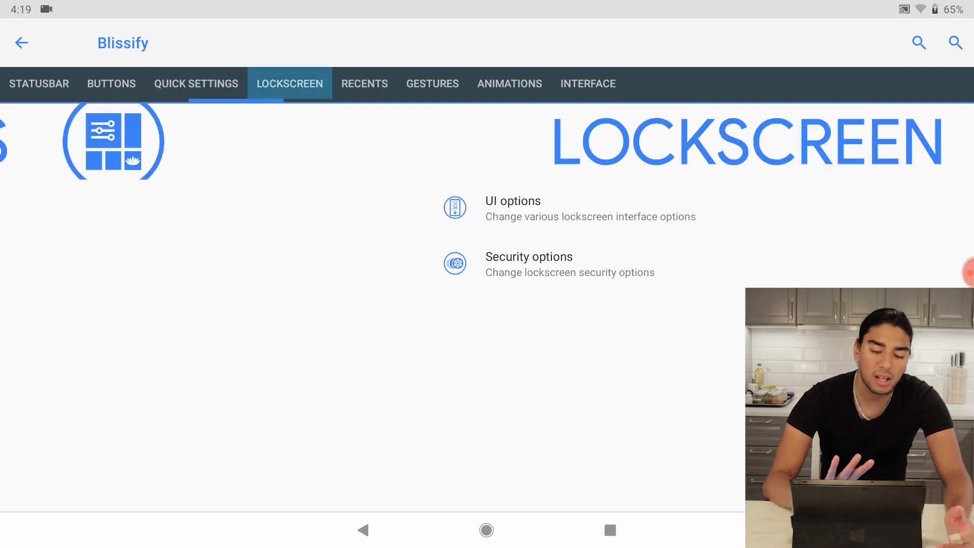
left_click(508, 83)
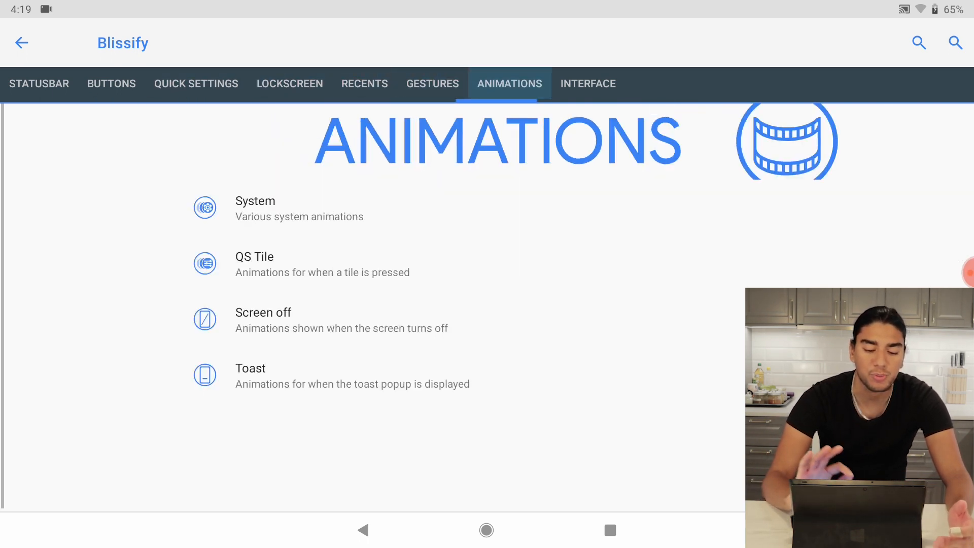
left_click(587, 83)
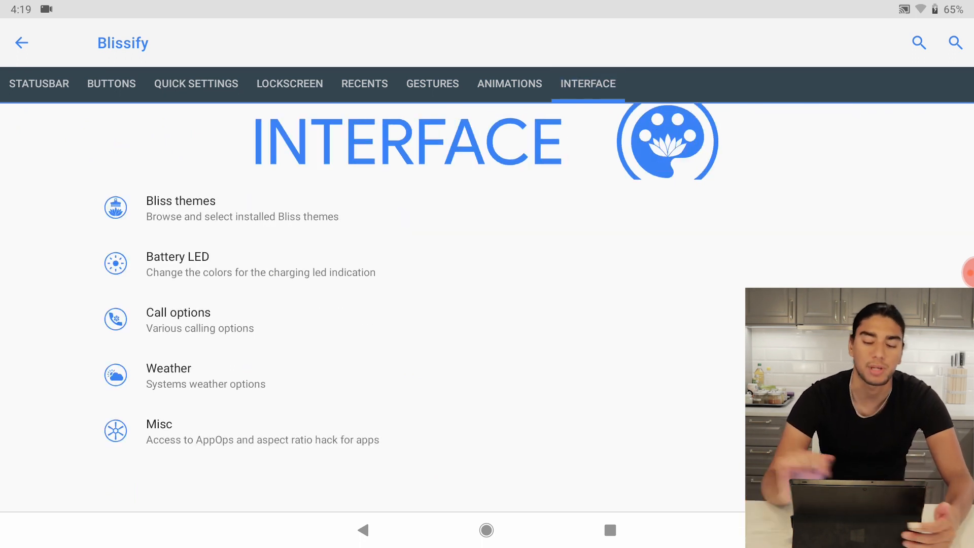
left_click(486, 530)
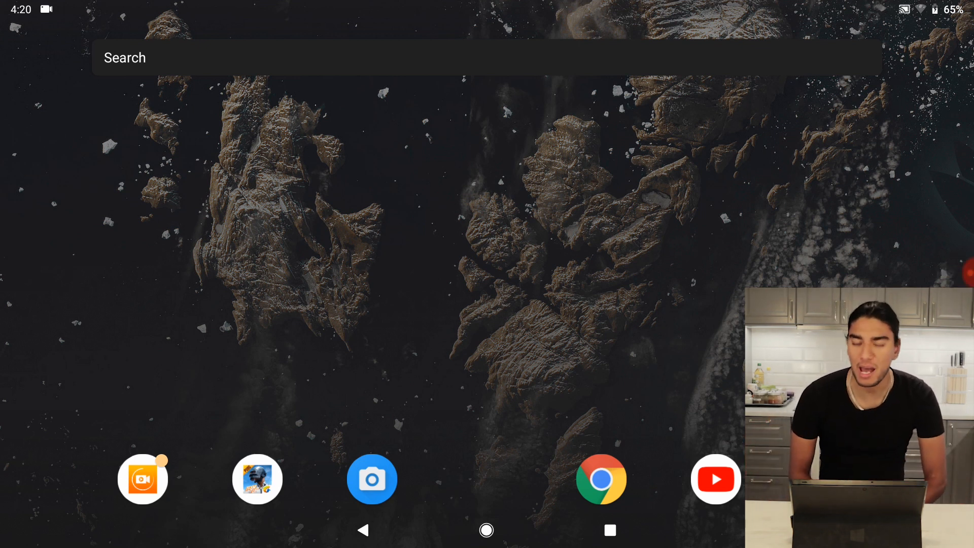
Launch Chrome, search for 'the telegraph' and load The Telegraph website from the results
left_click(600, 479)
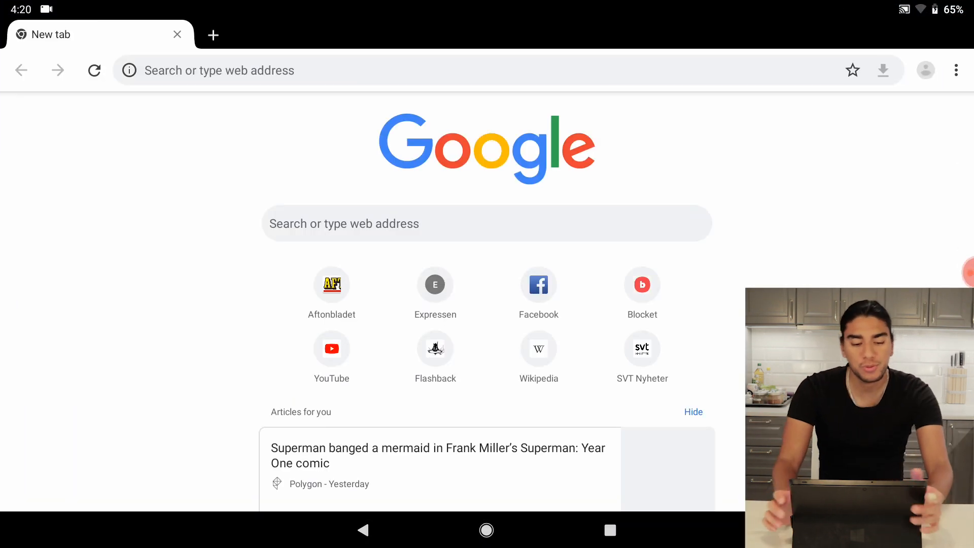
type("he")
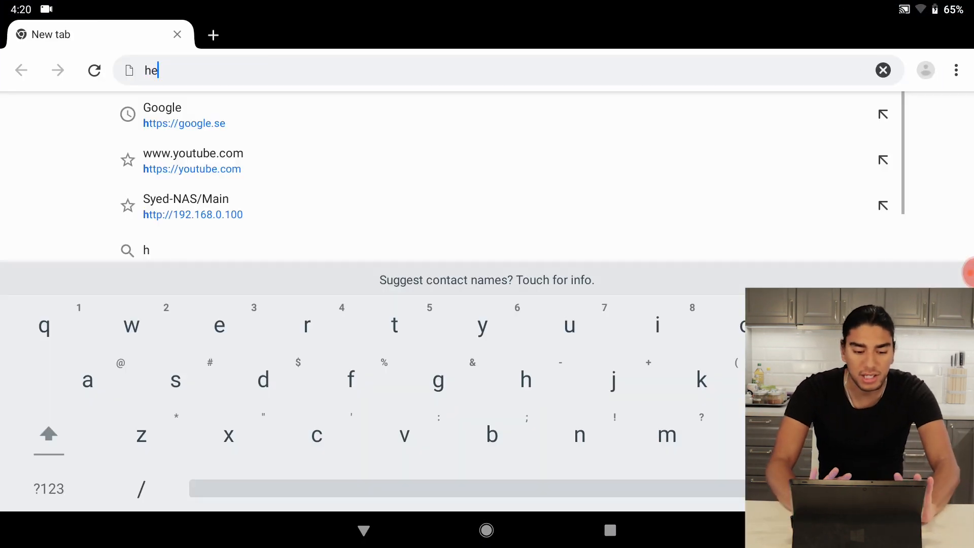
left_click(883, 70)
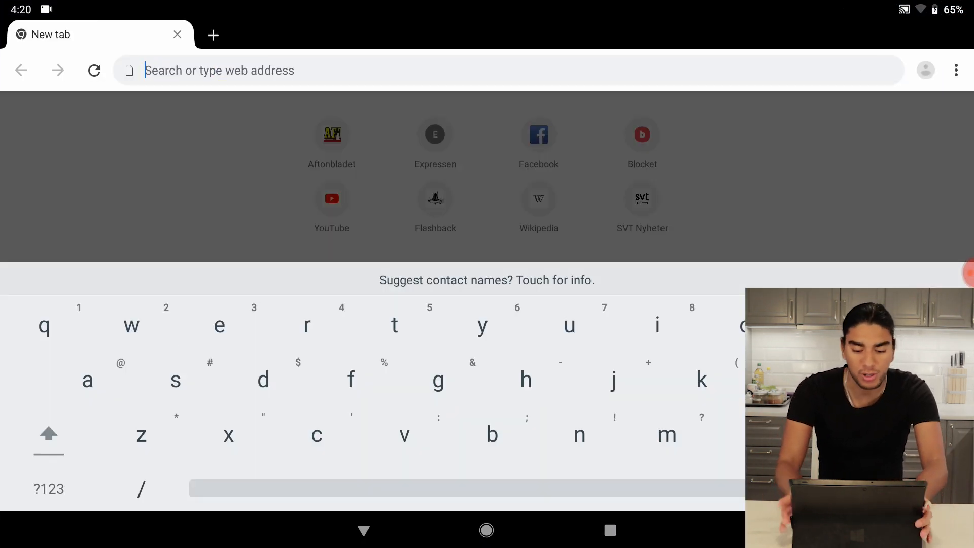
type("the")
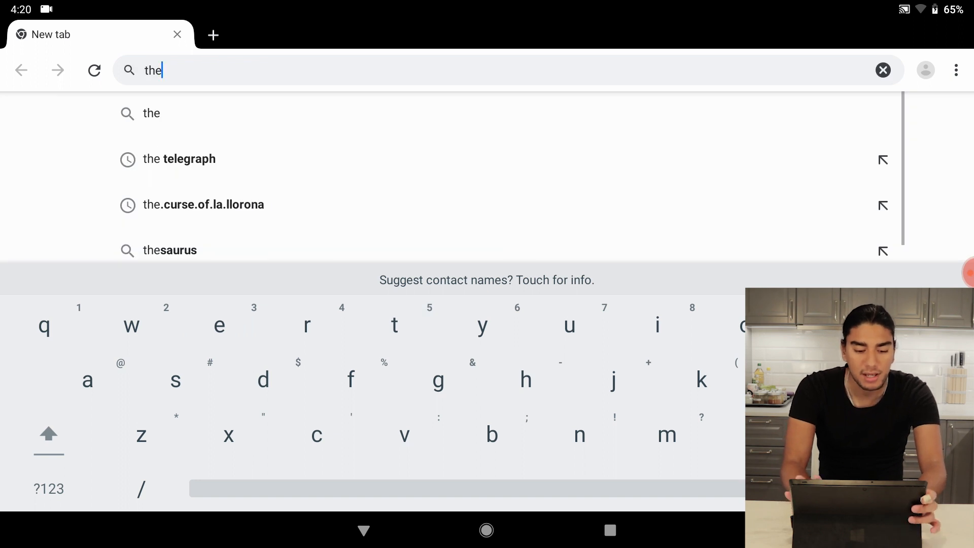
left_click(178, 159)
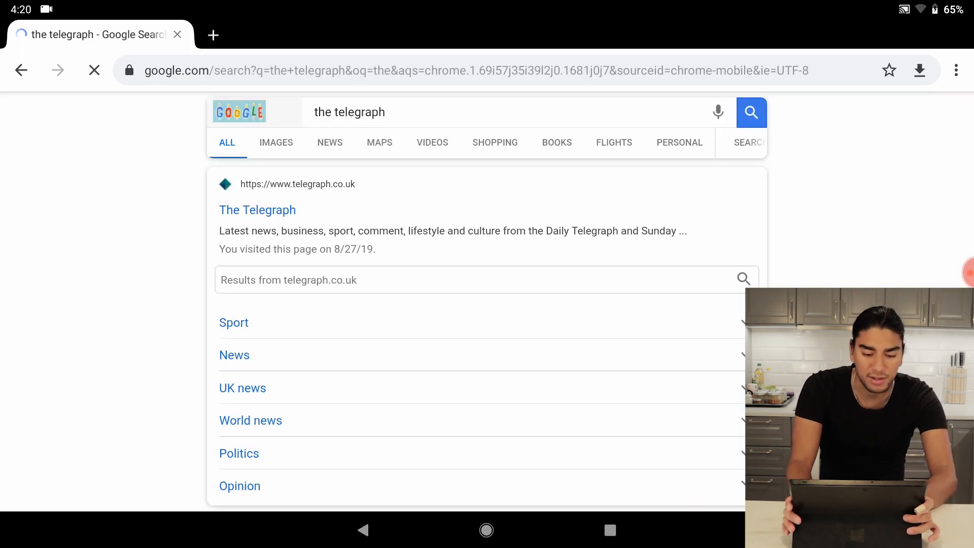
left_click(257, 209)
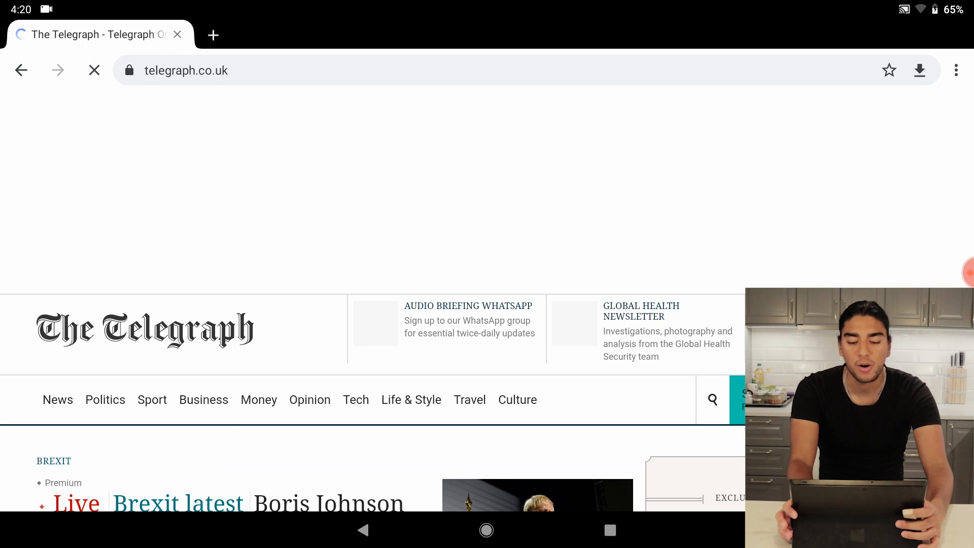
Scroll the Telegraph front page up and down, then return to the home screen
scroll("down", 3)
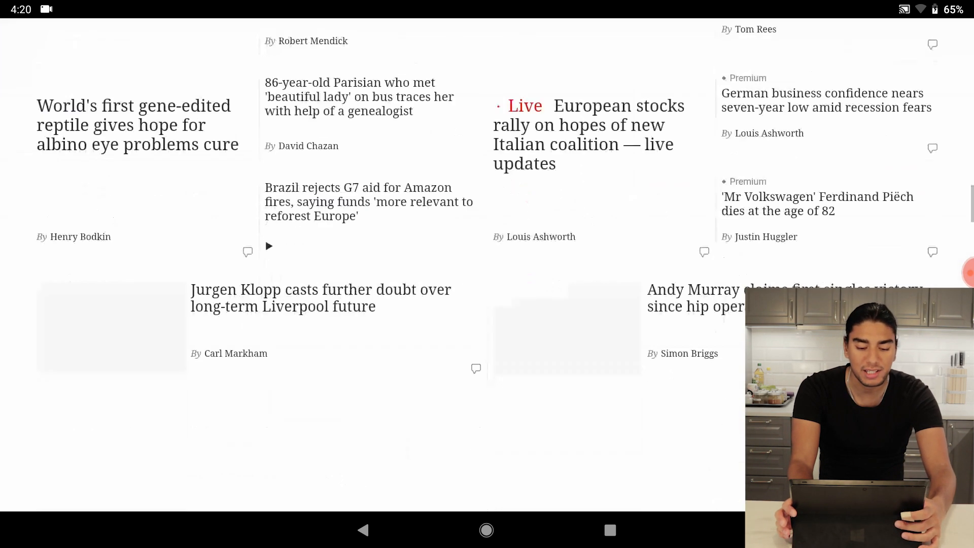
scroll("up", 3)
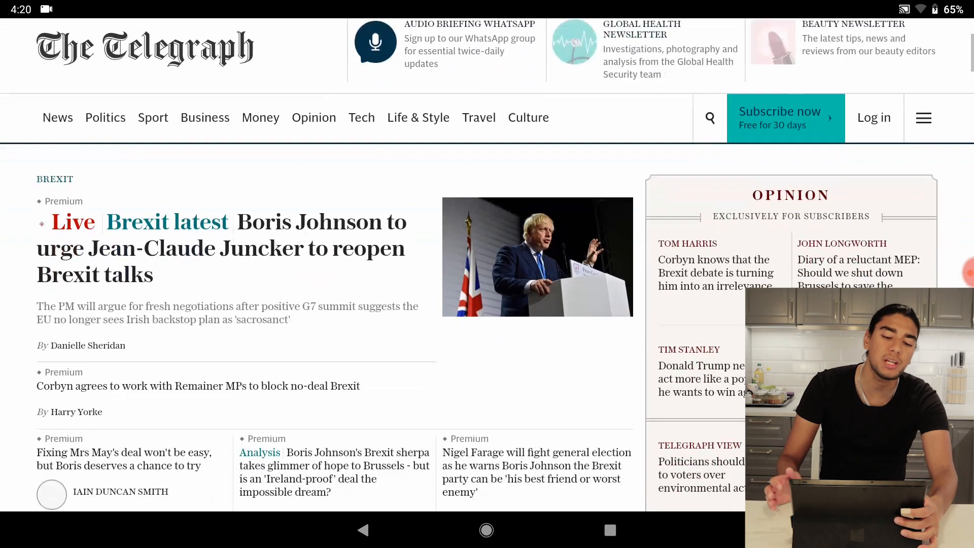
scroll("up", 3)
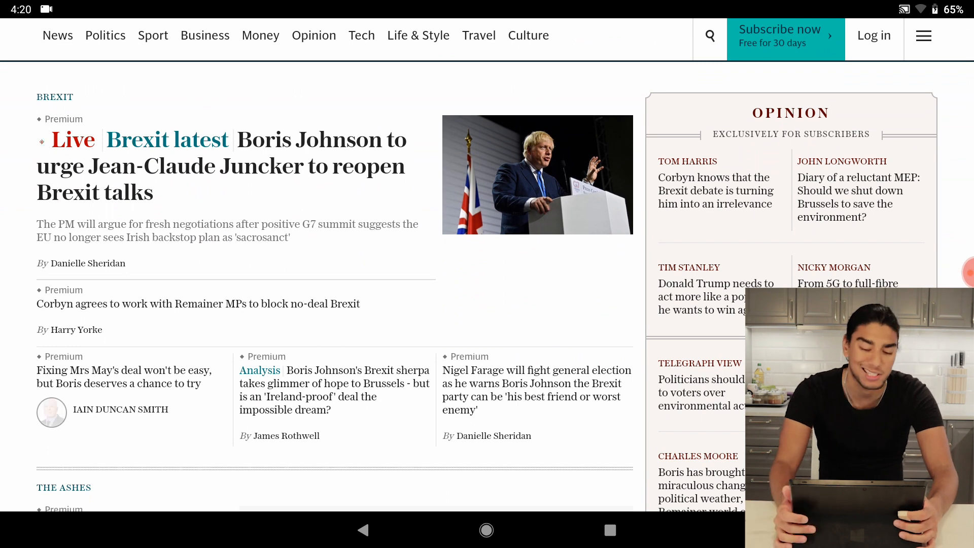
left_click(486, 529)
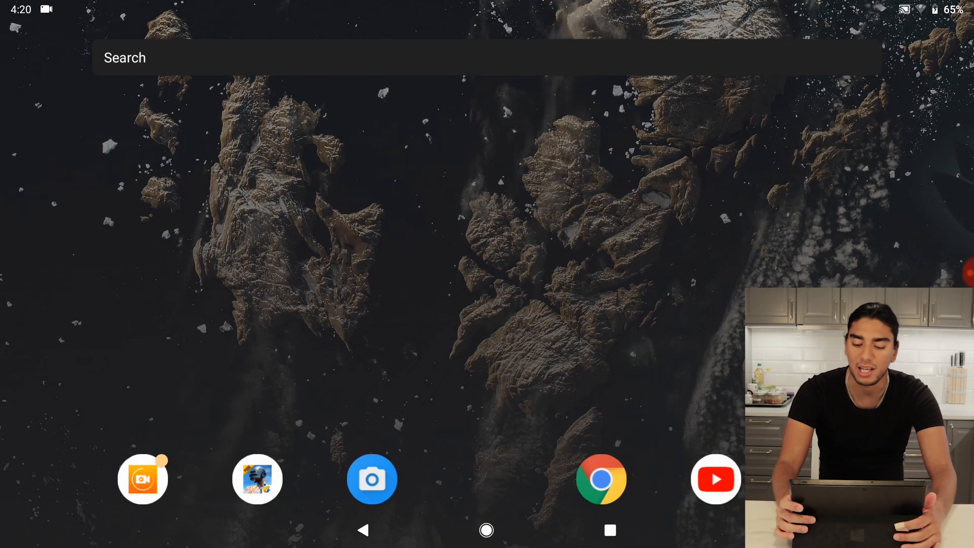
Play the Meat and potato curry video in YouTube, go full screen and back, then return home
left_click(715, 479)
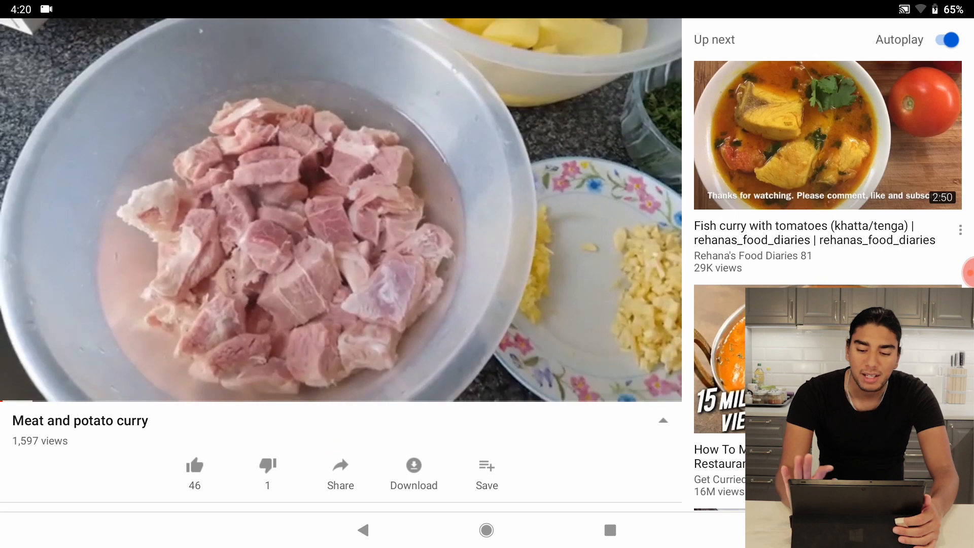
left_click(341, 209)
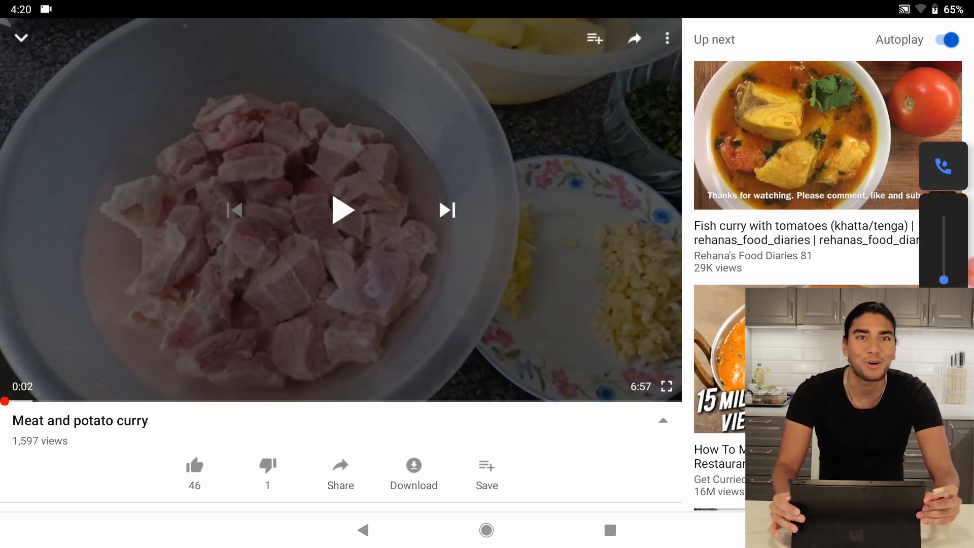
left_click(668, 37)
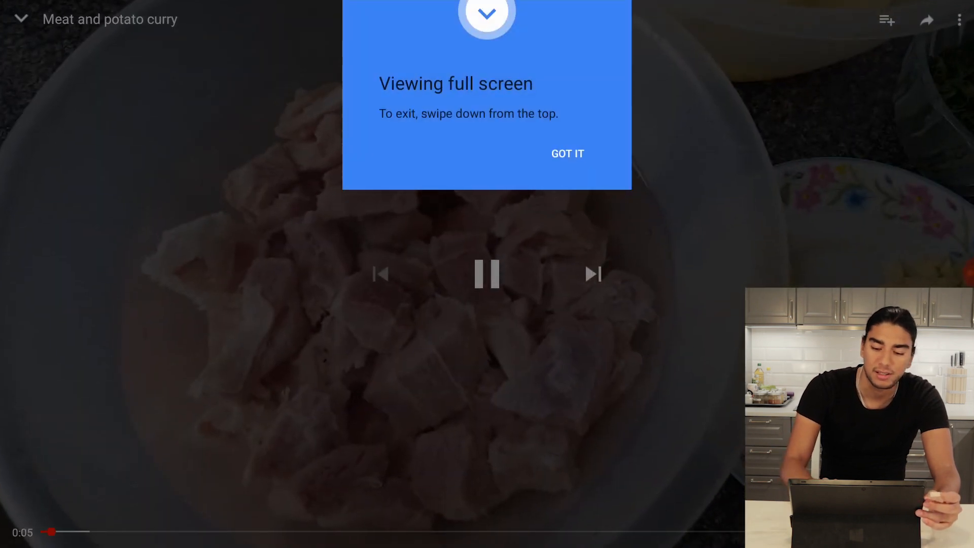
left_click(566, 153)
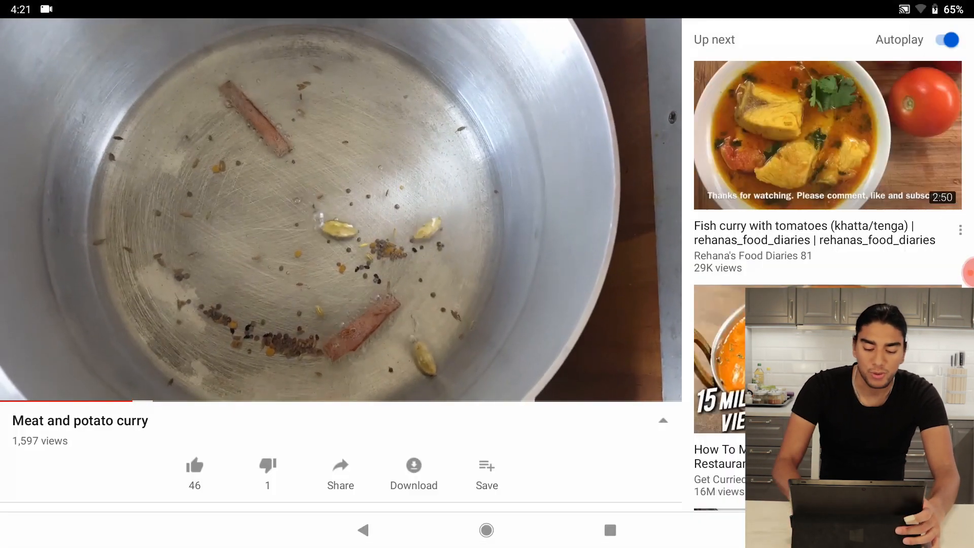
left_click(486, 530)
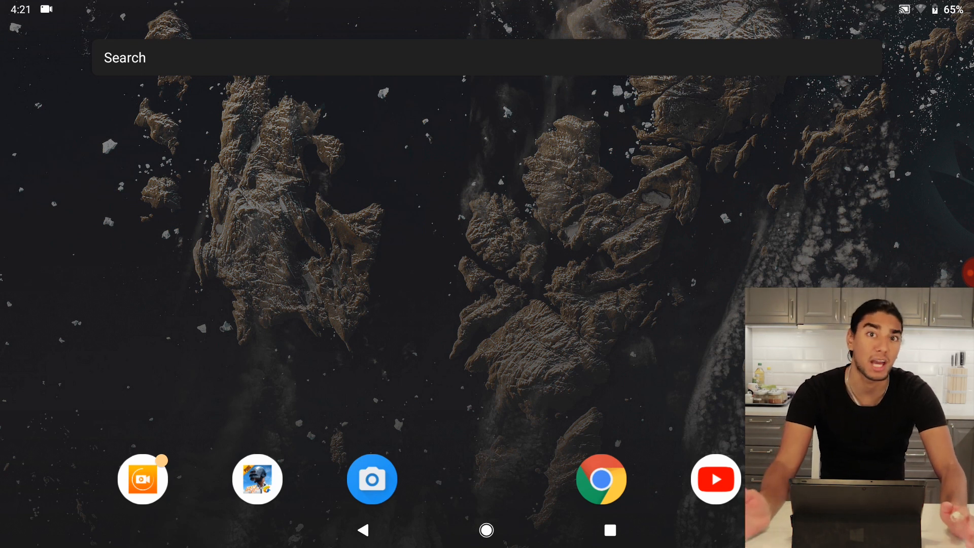
Launch Open Camera, revisit it via recents, switch to the other camera, then head to Settings
left_click(372, 478)
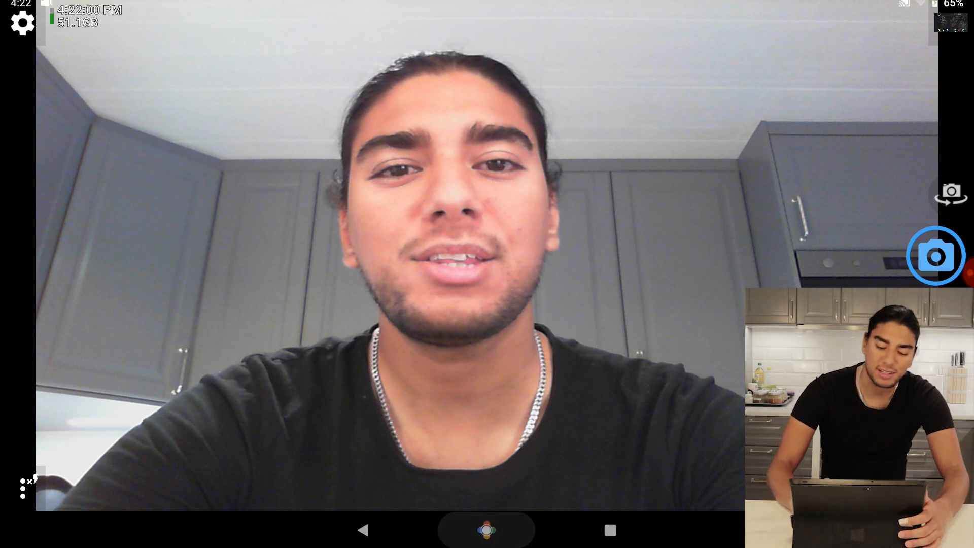
left_click(486, 529)
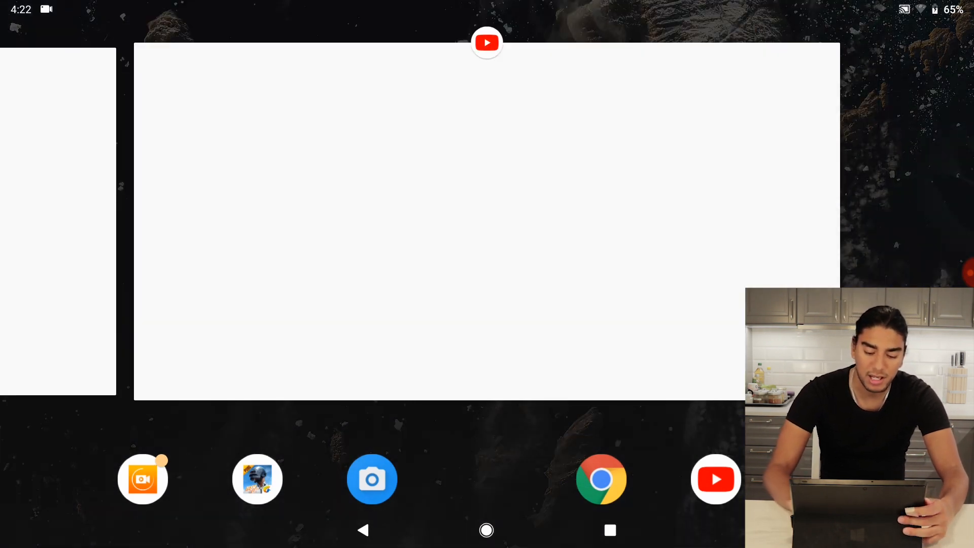
left_click(372, 478)
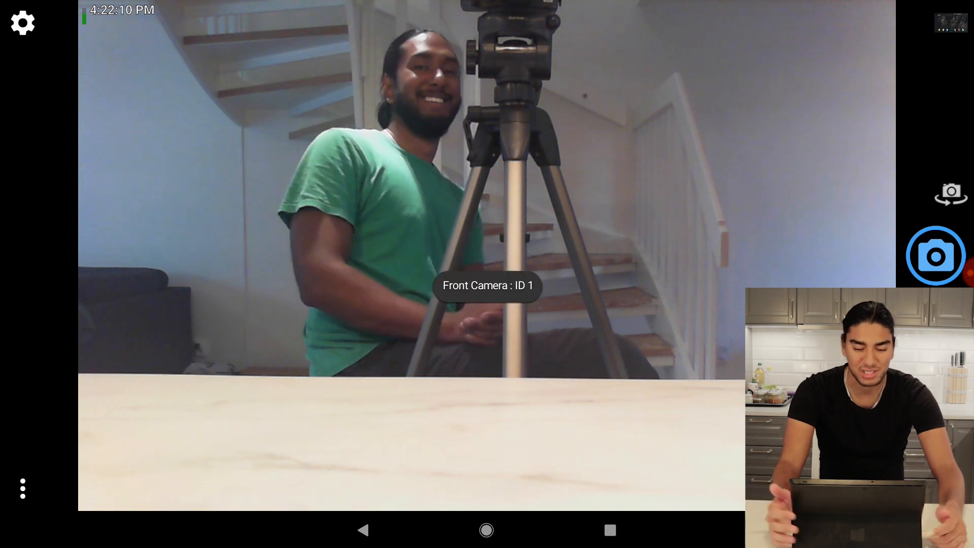
left_click(951, 193)
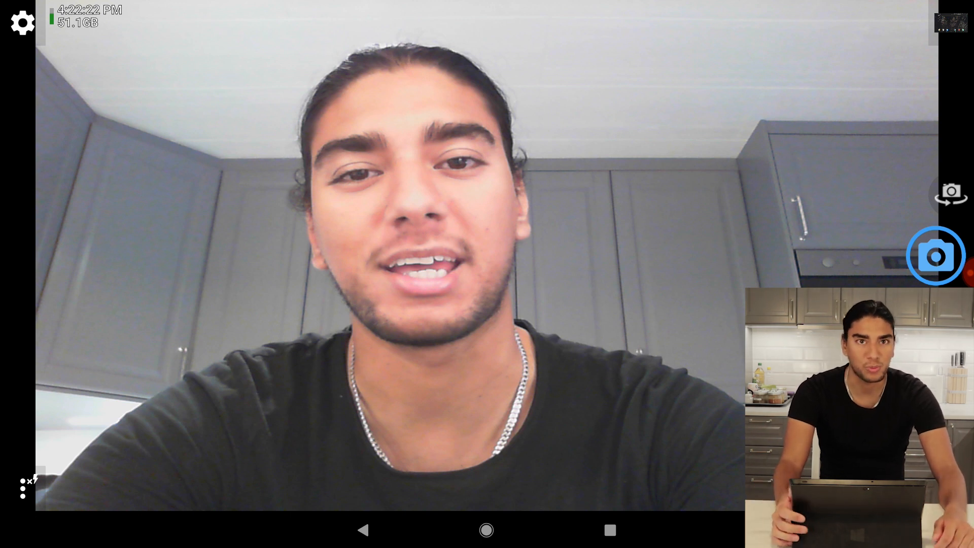
left_click(486, 529)
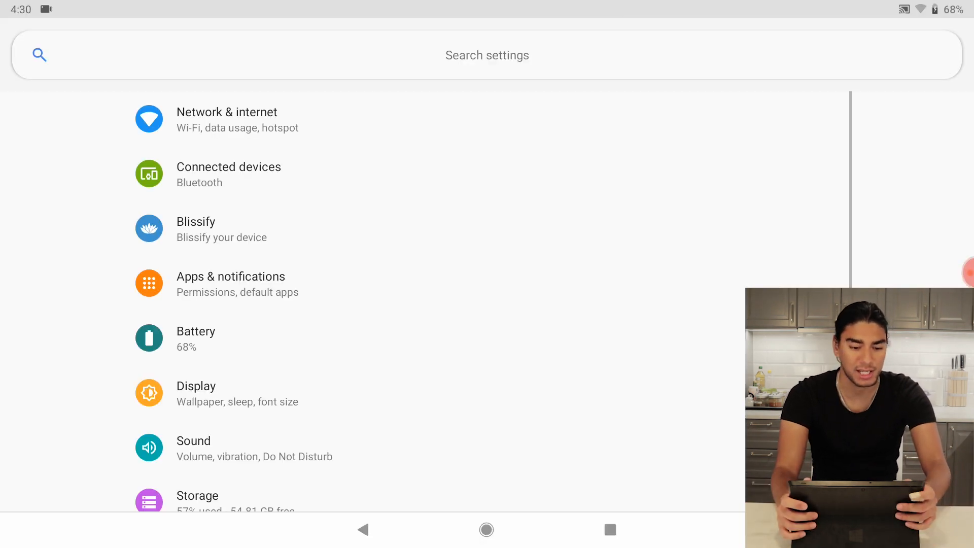
Search settings for Default apps and set Taskbar as the home app
left_click(486, 55)
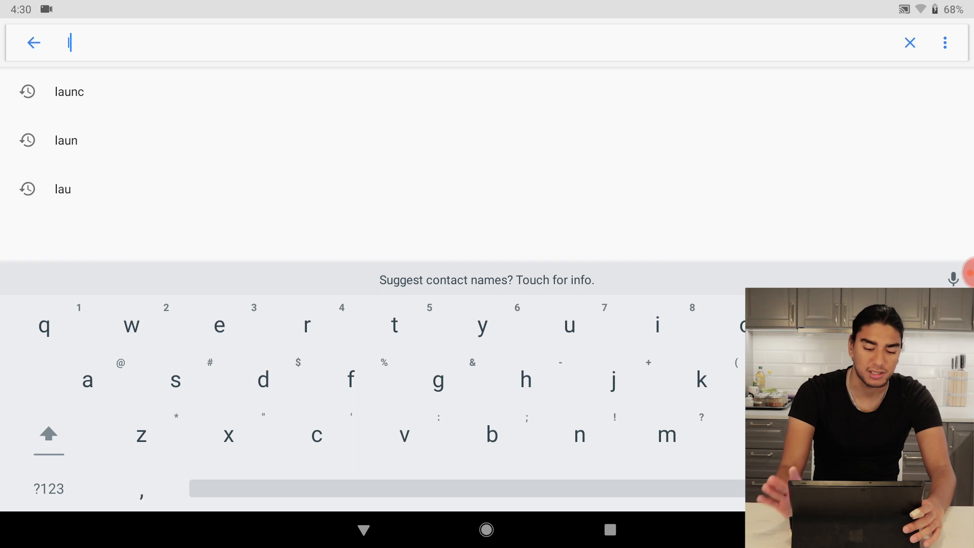
left_click(65, 140)
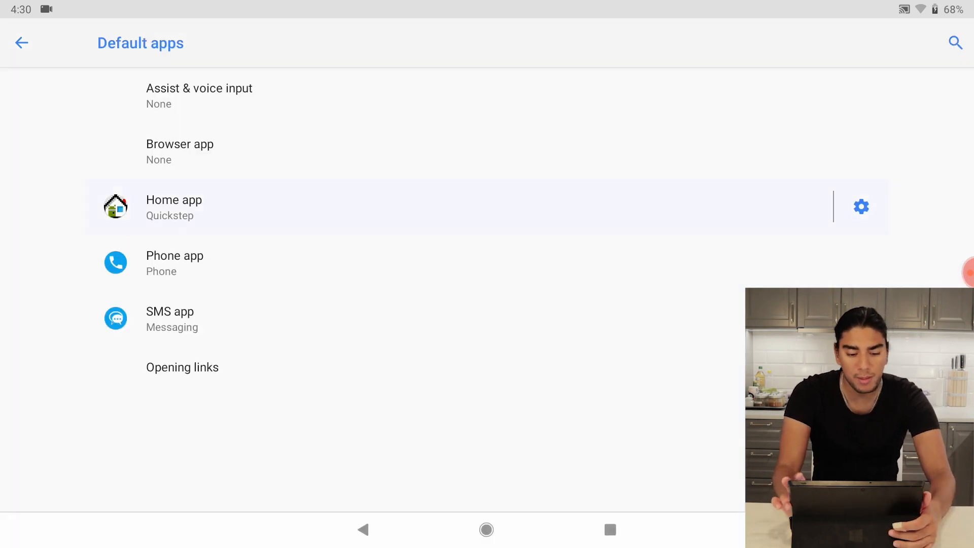
left_click(173, 207)
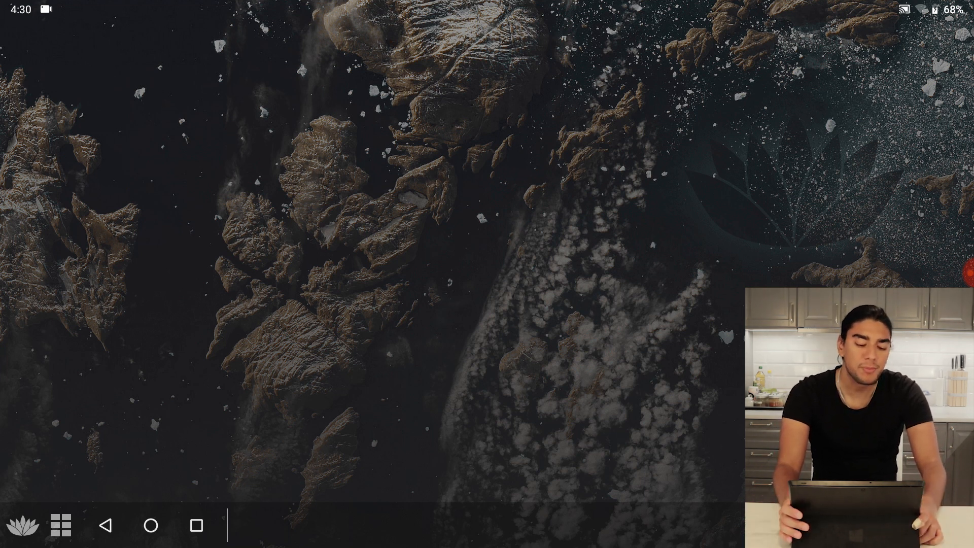
Open Taskbar's start menu app list and launch Settings from it
left_click(60, 525)
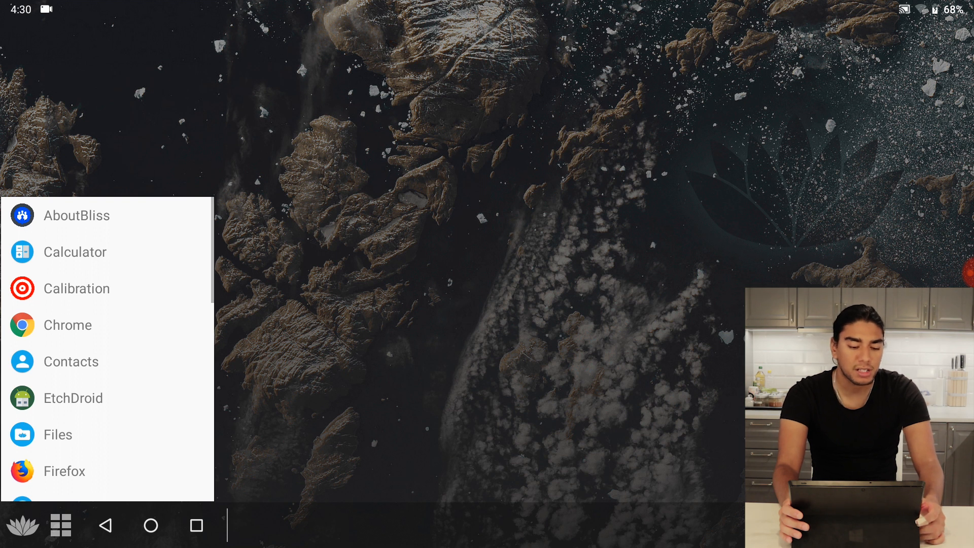
left_click(75, 251)
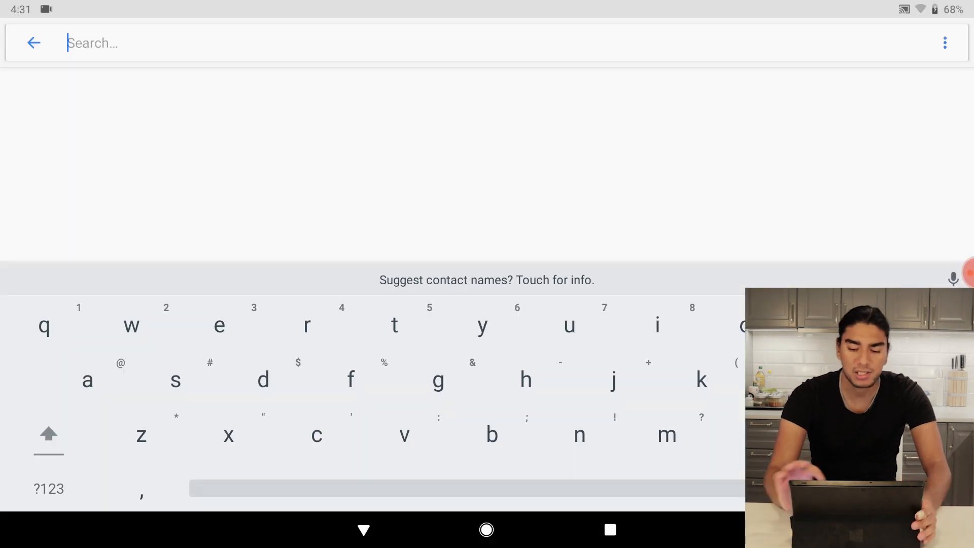
Search 'launch', set Quickstep as the home app again, then launch Chrome from the restored home screen
type("launch")
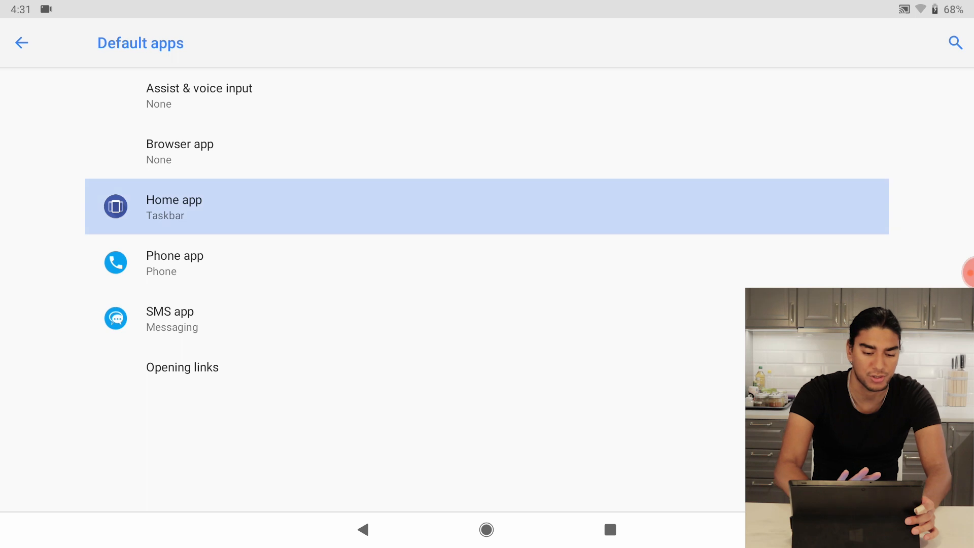
left_click(486, 530)
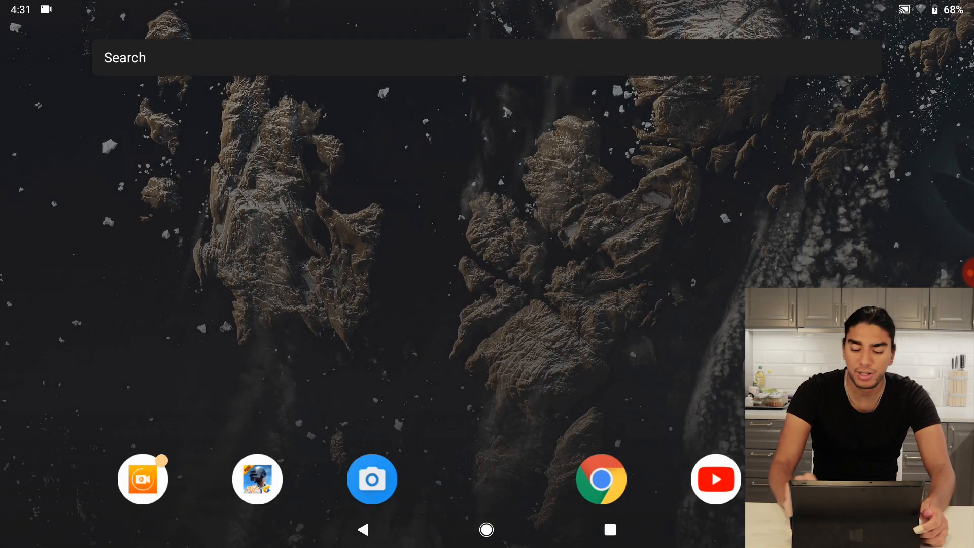
left_click(600, 479)
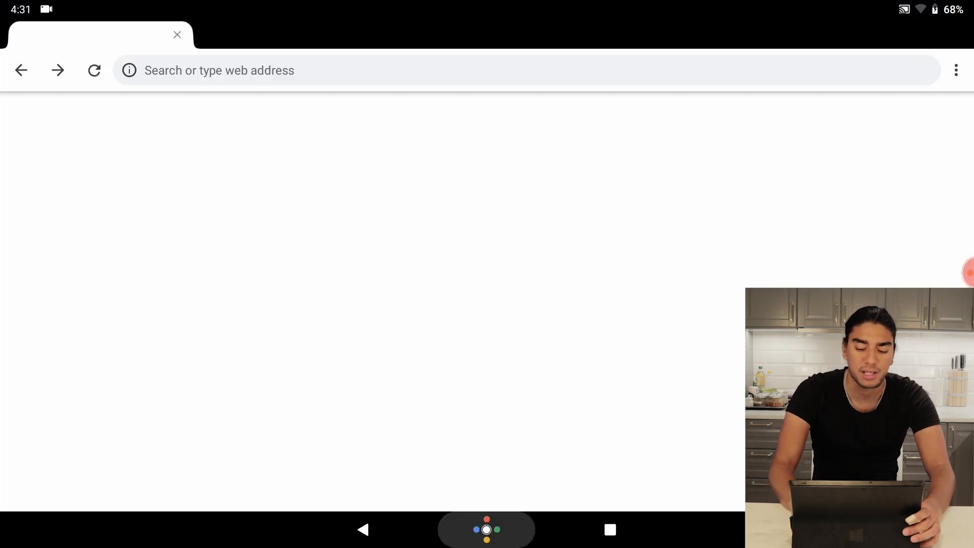